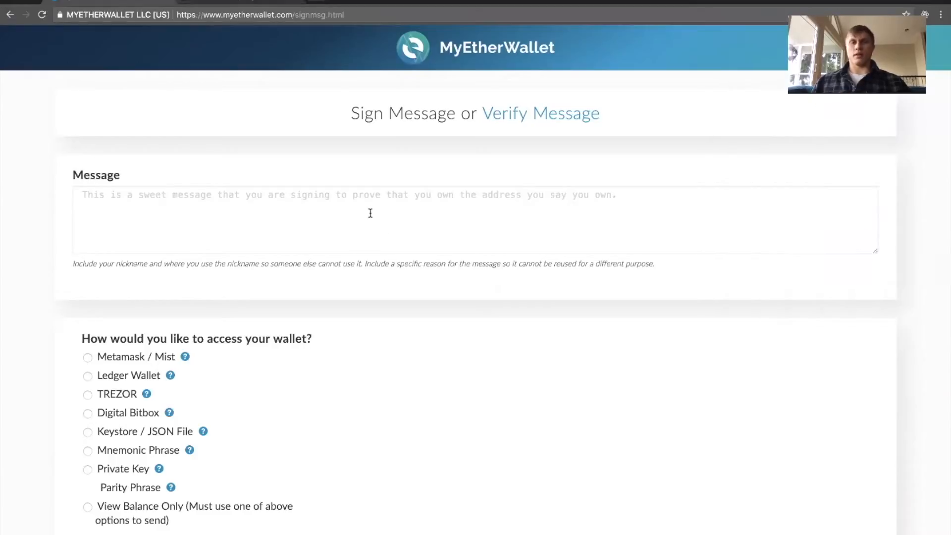
# - Enter the message '2' and choose private-key access to unlock the wallet for signing
pyautogui.write('1 2')
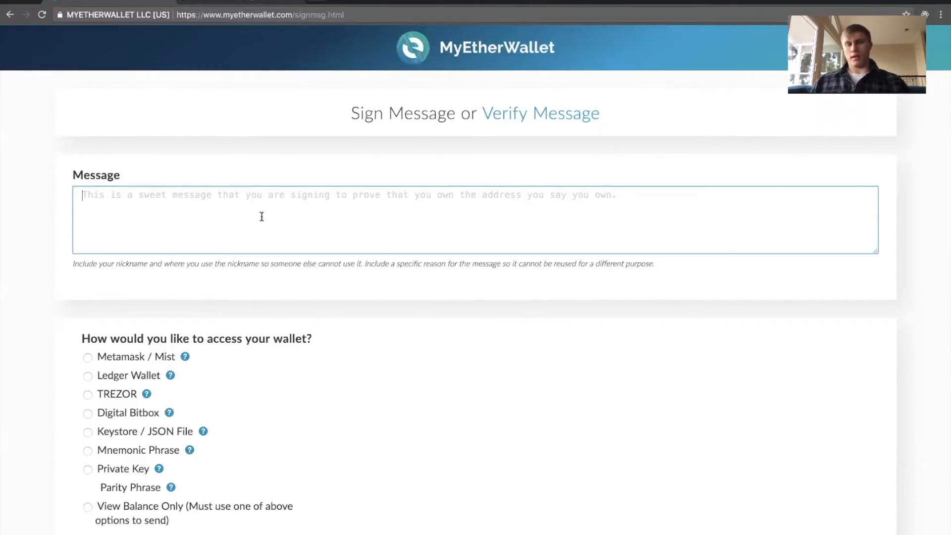
pyautogui.write('2')
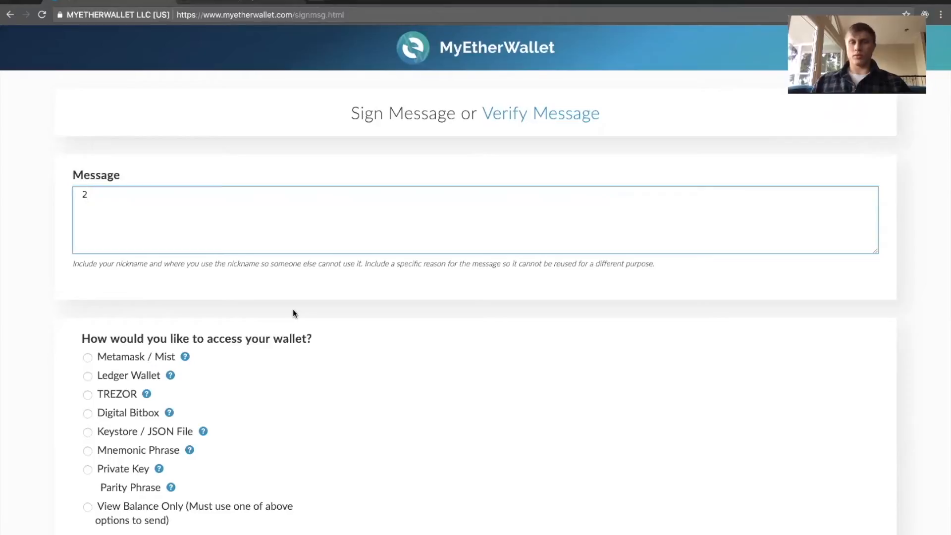
pyautogui.scroll(-3)
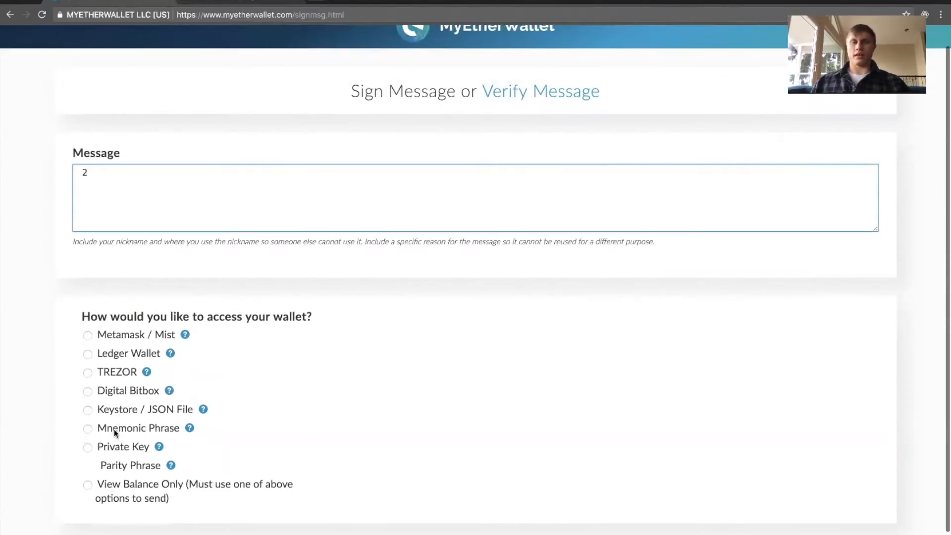
pyautogui.scroll(-3)
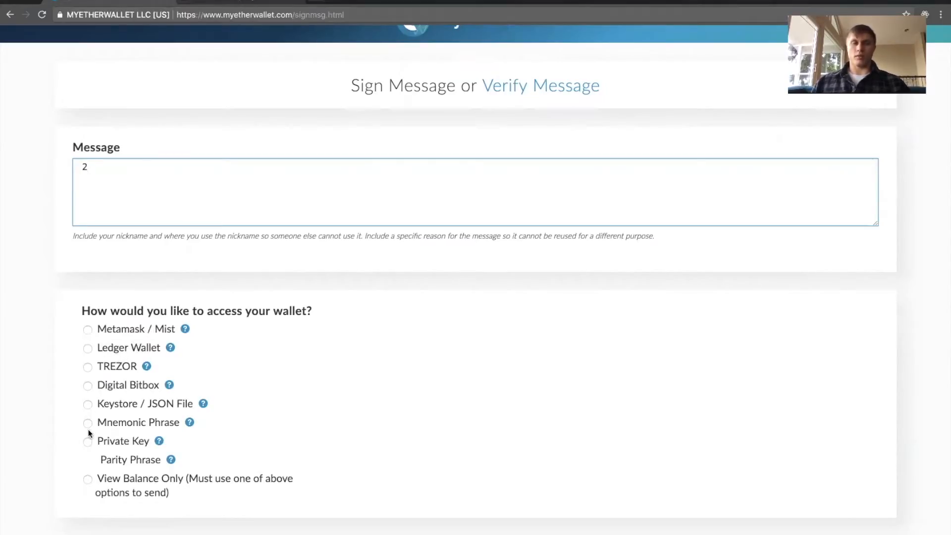
pyautogui.click(87, 440)
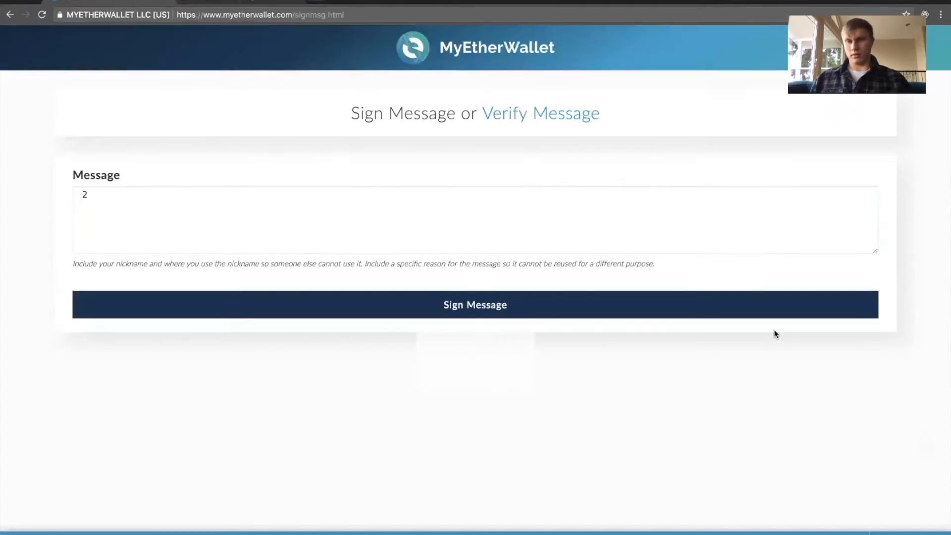
# - Sign the message '2' with the unlocked wallet to produce its signature
pyautogui.click(475, 305)
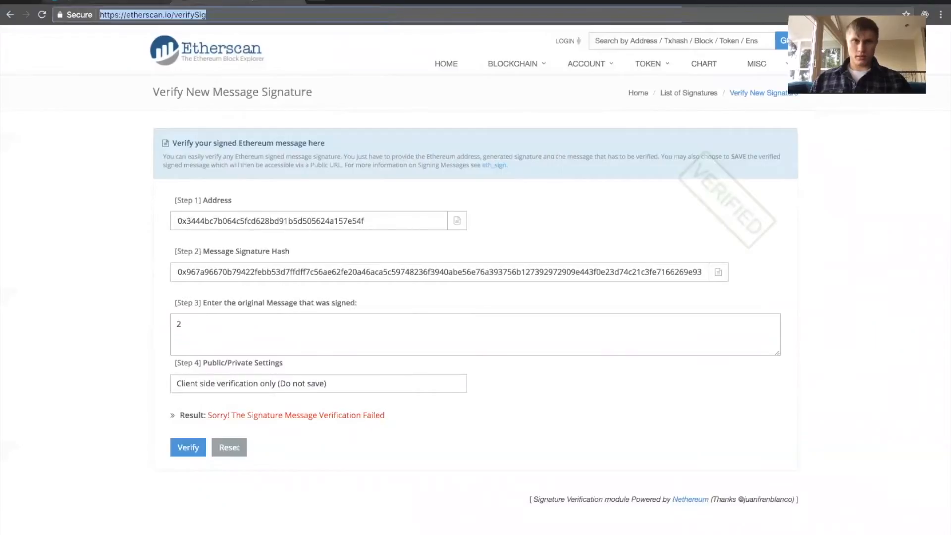
# - Reload Etherscan's verifier, correct the message '2', verify and confirm the form resubmission
pyautogui.click(229, 447)
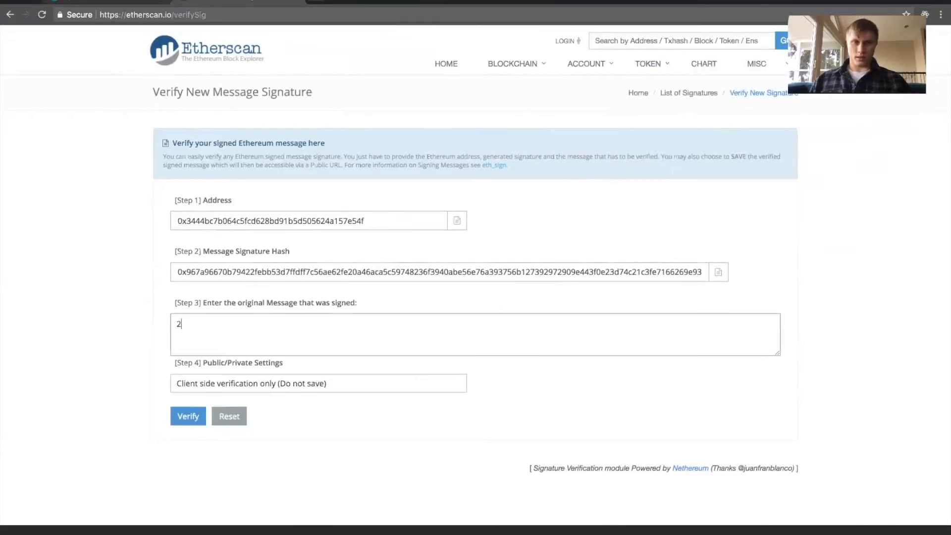
pyautogui.click(187, 416)
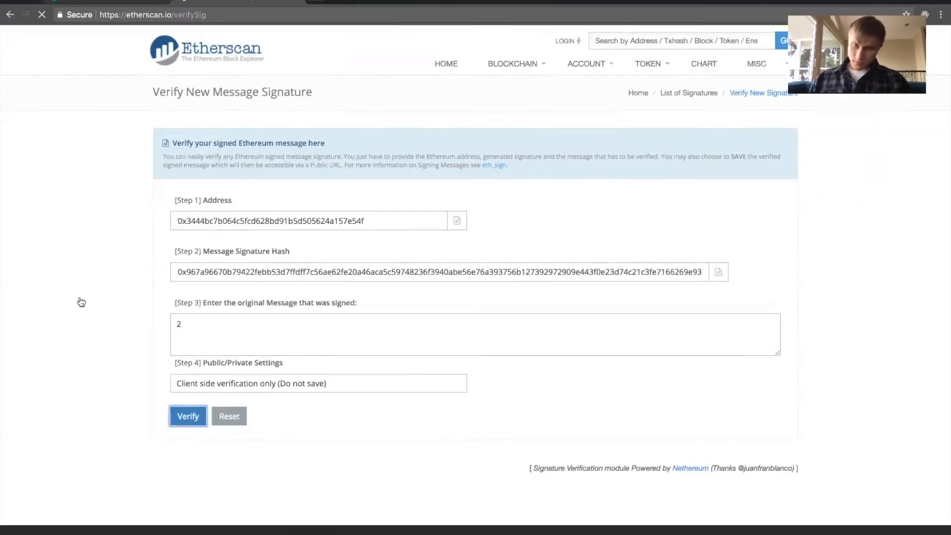
pyautogui.click(188, 415)
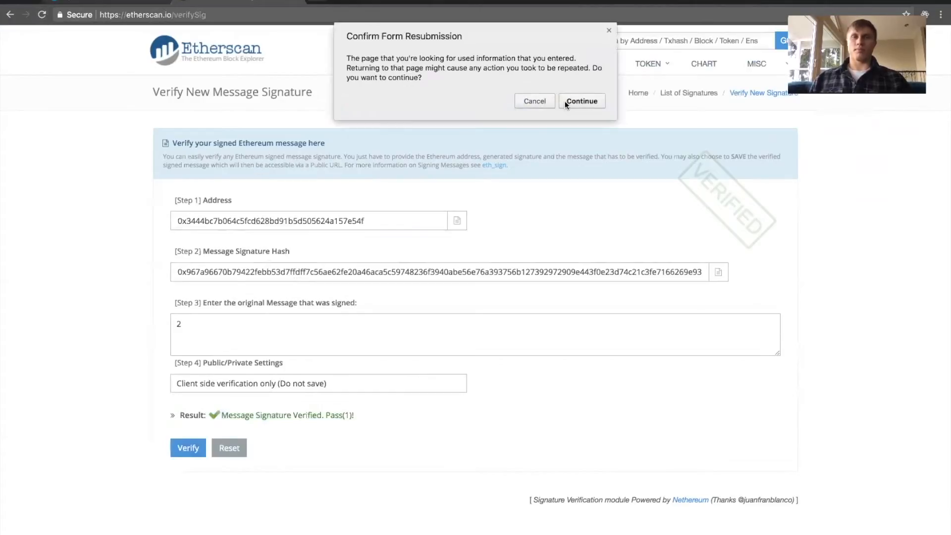
pyautogui.click(581, 101)
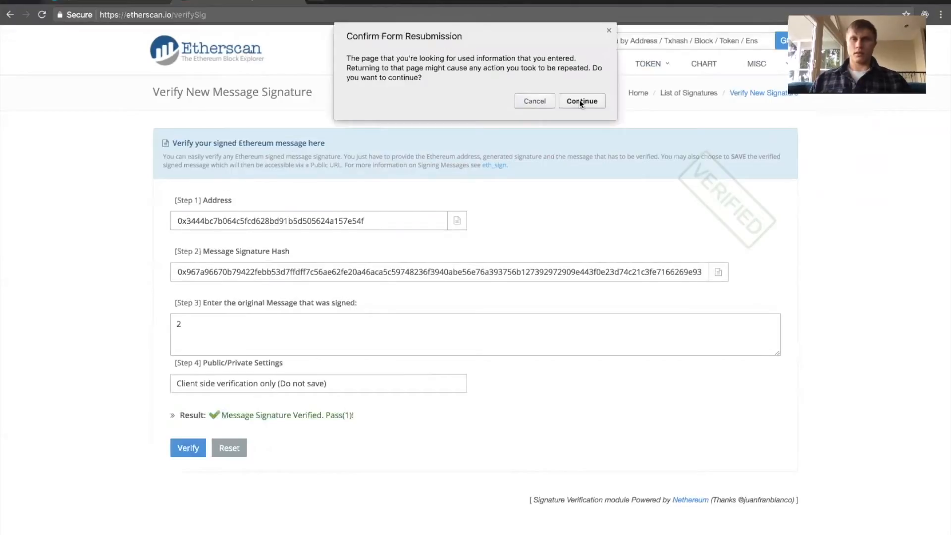
pyautogui.click(581, 101)
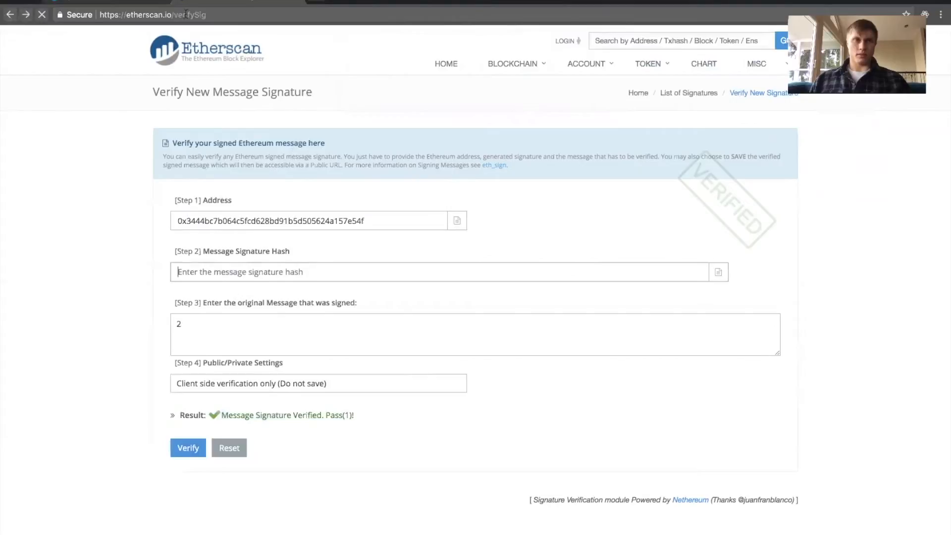
# - Clear the Message Signature Hash field on Etherscan's verify page
pyautogui.click(229, 448)
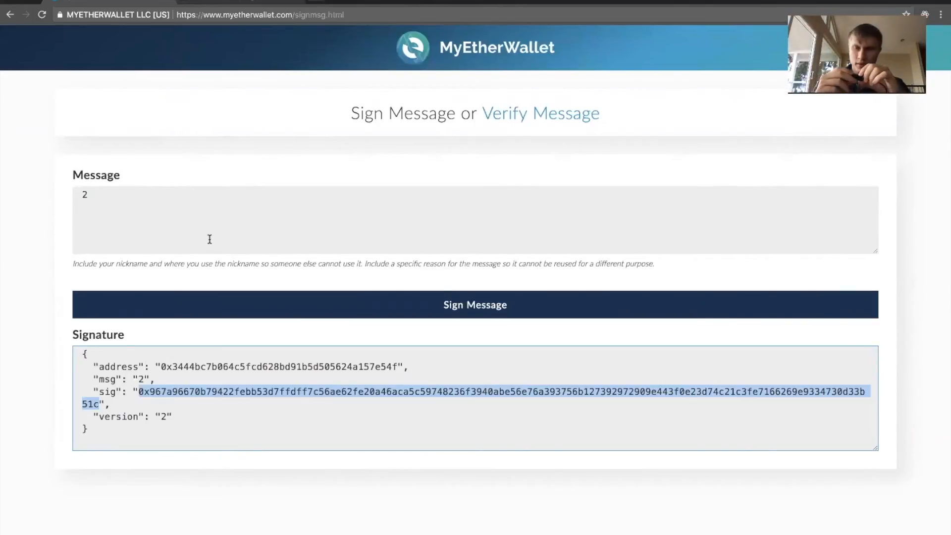
pyautogui.moveTo(203, 113)
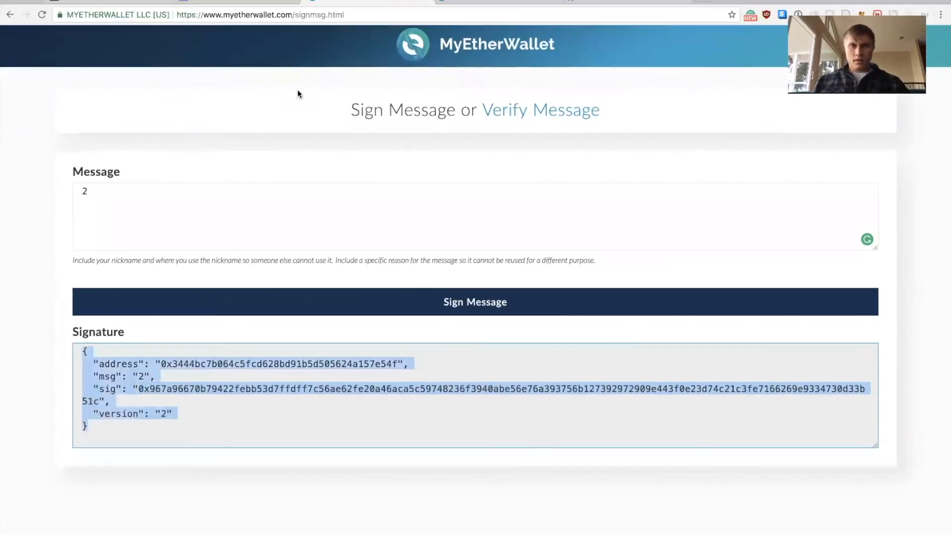
# - Return to the MyEtherWallet home page and reopen Sign Message from the footer
pyautogui.click(261, 15)
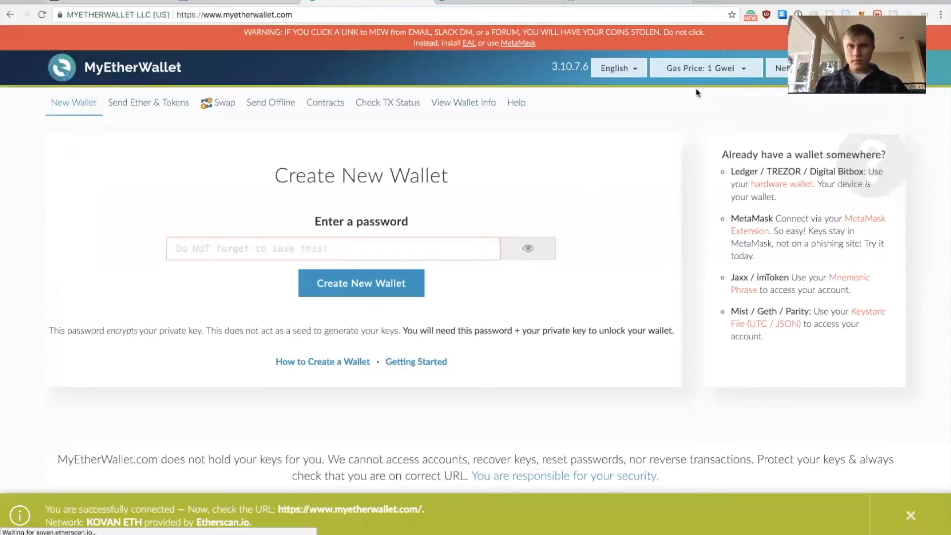
pyautogui.click(243, 15)
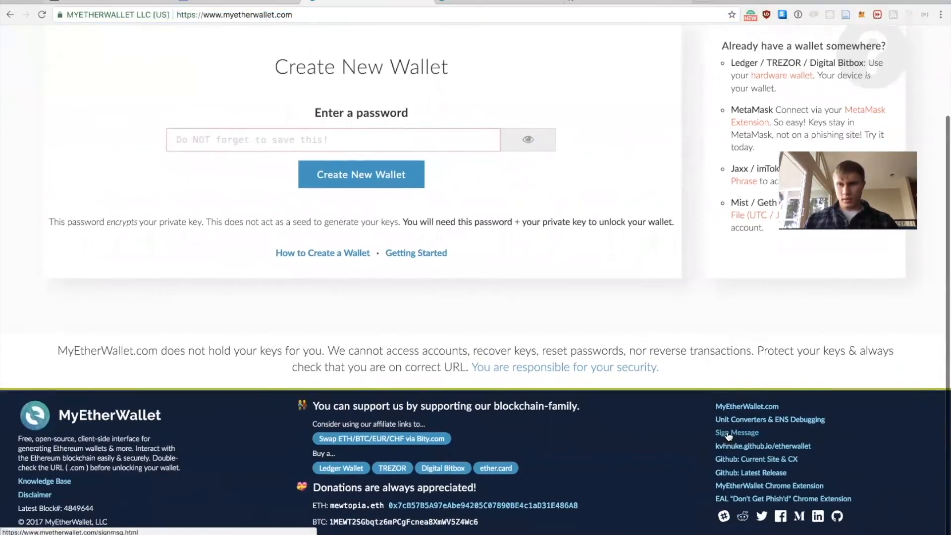
pyautogui.click(736, 433)
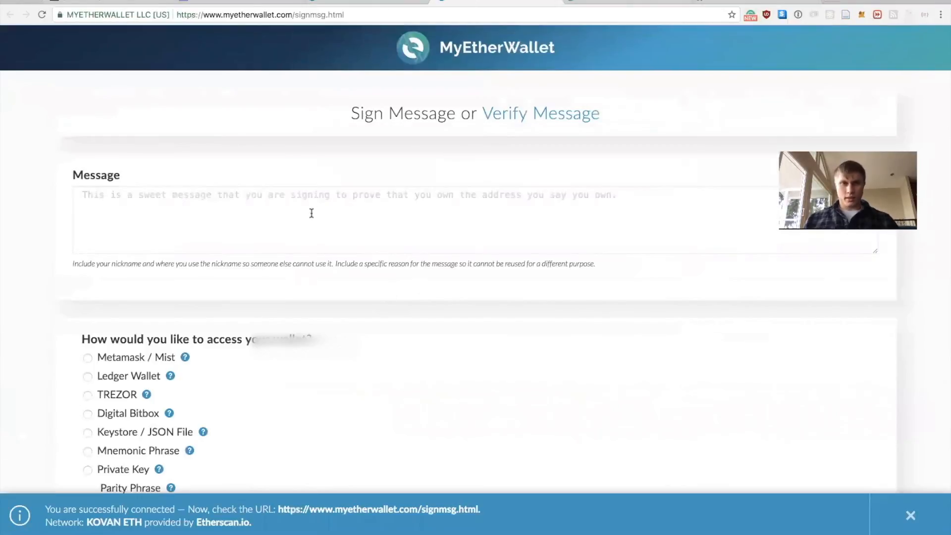
# - Type the message 'Hello, oracles.org' and select Ledger Wallet access
pyautogui.write('Hello, oracl')
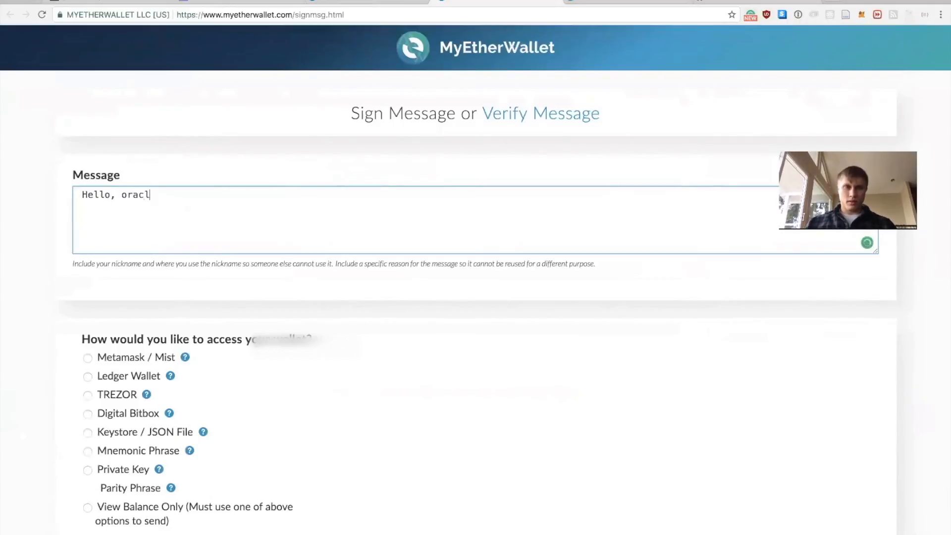
pyautogui.write('es.org')
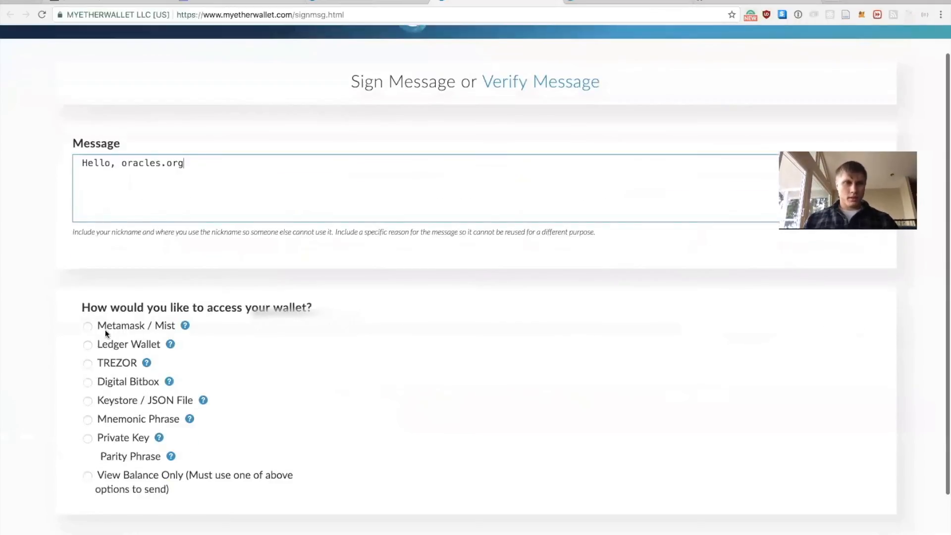
pyautogui.click(88, 344)
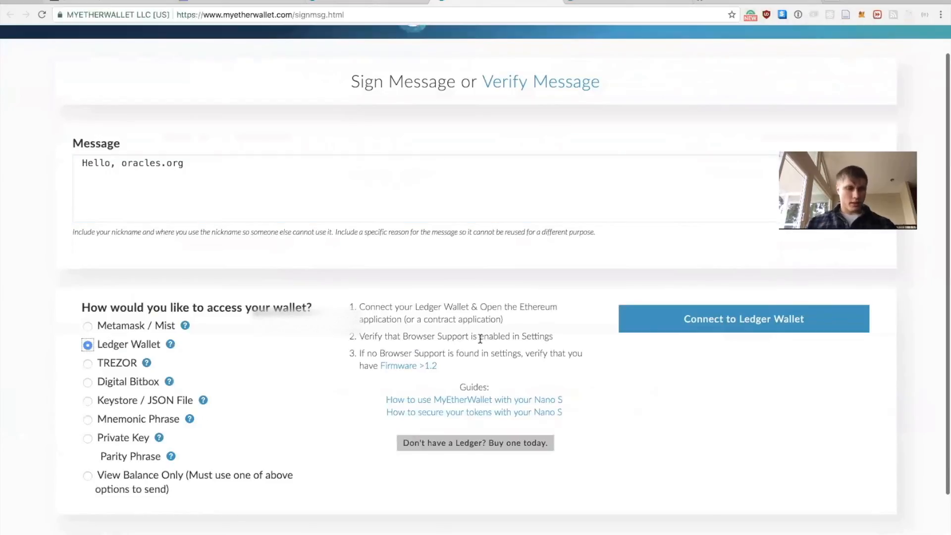
# - Connect to the Ledger device on the ETH path and unlock the chosen address
pyautogui.click(742, 318)
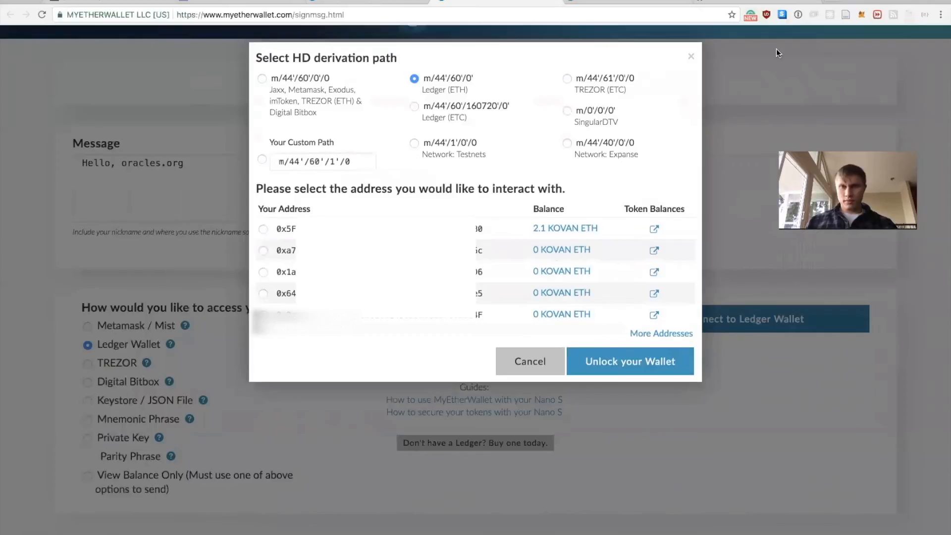
pyautogui.moveTo(655, 157)
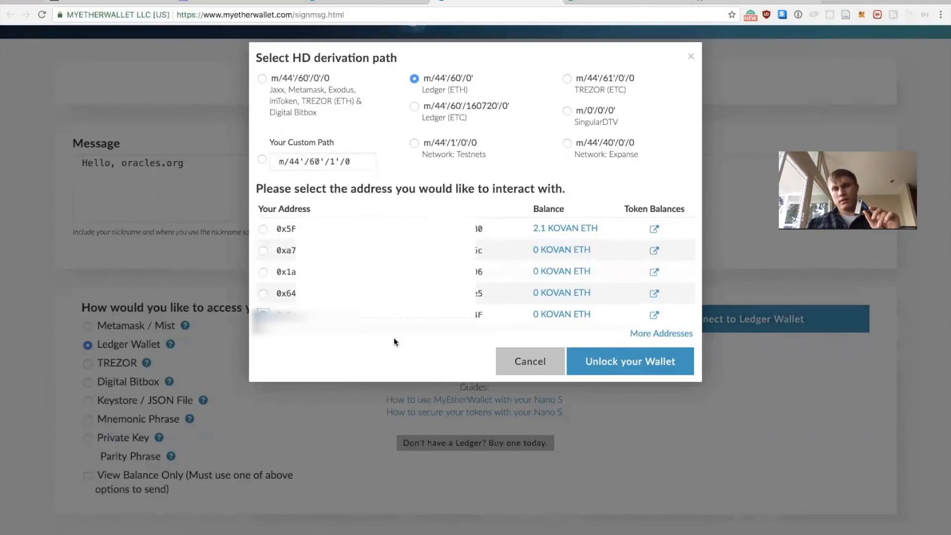
pyautogui.moveTo(631, 361)
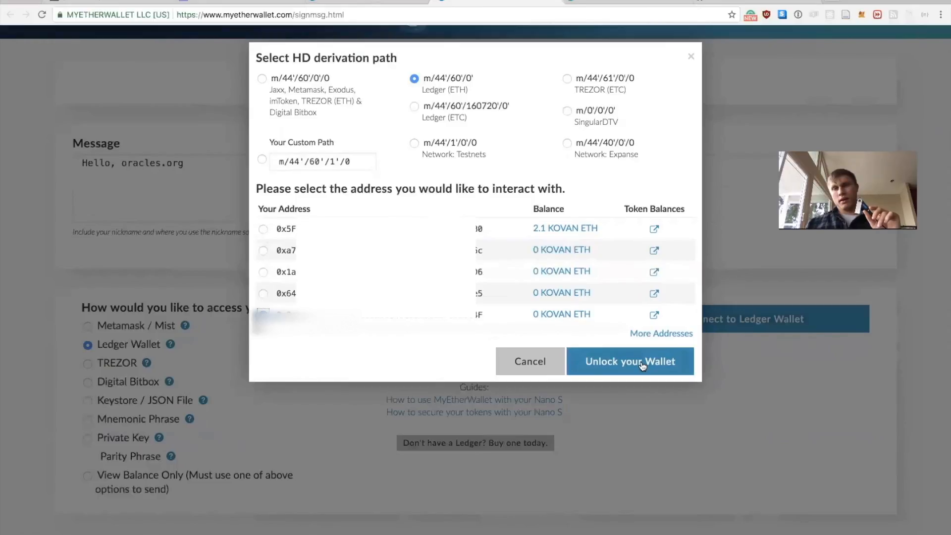
pyautogui.click(630, 361)
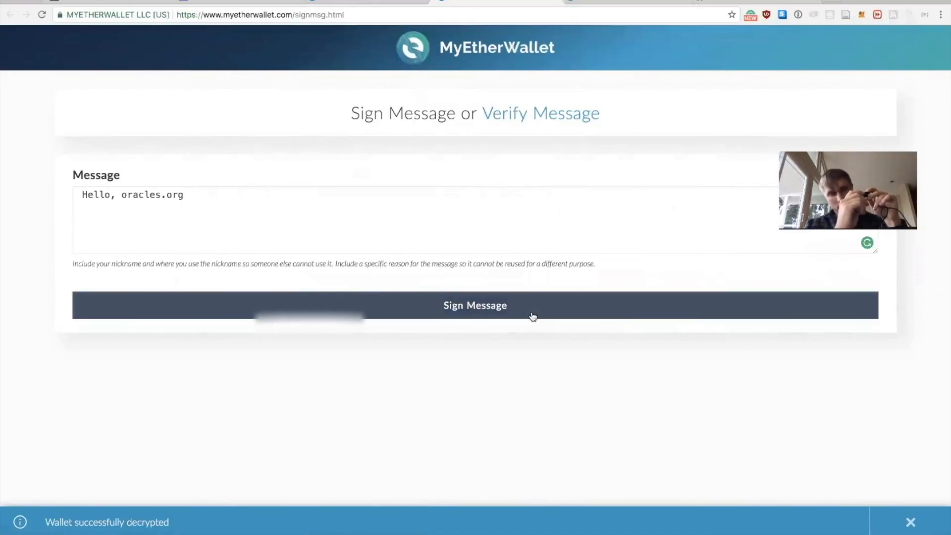
# - Sign 'Hello, oracles.org' with the Ledger wallet to get its signature
pyautogui.click(475, 305)
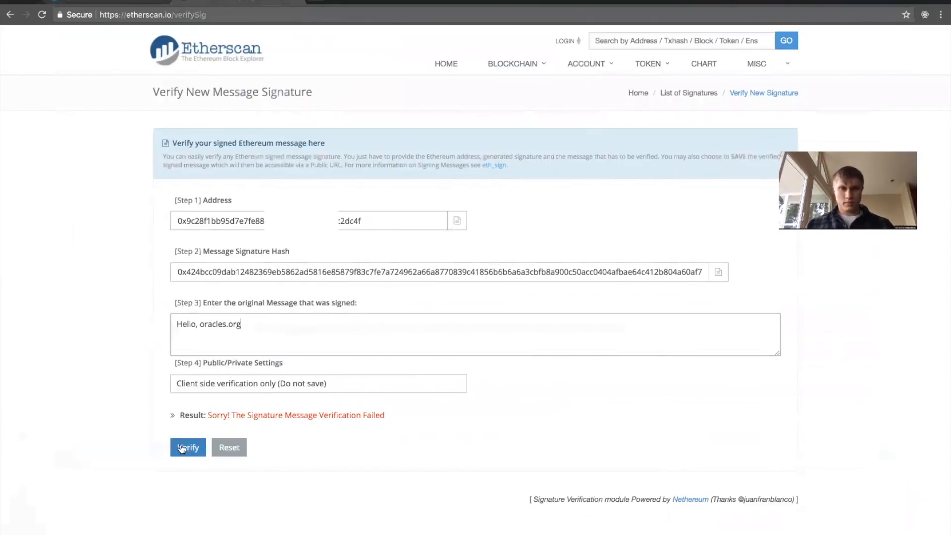
# - Verify the Ledger-signed message against its signature on Etherscan
pyautogui.click(187, 447)
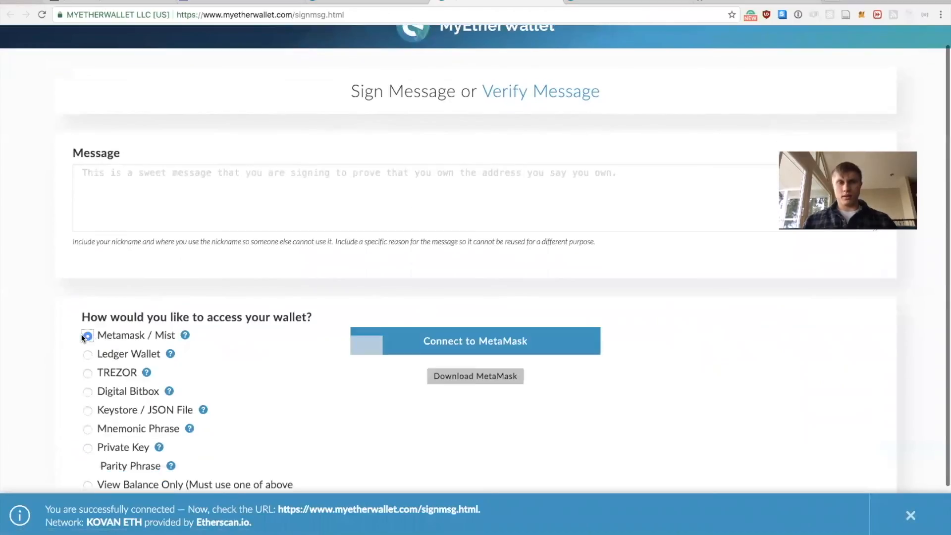
# - Enter the message 'Hello oracles.org again!' and connect the MetaMask wallet
pyautogui.click(88, 335)
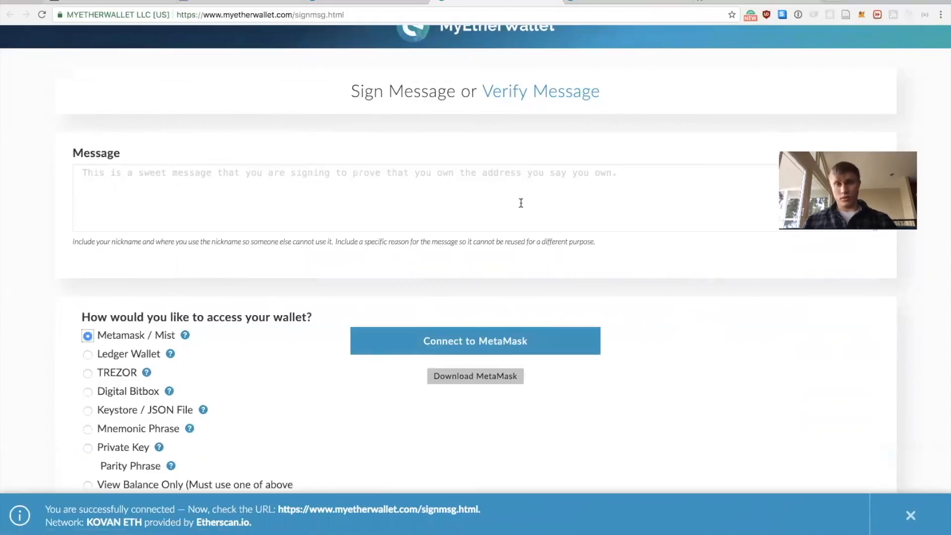
pyautogui.write('Hello oracles.org')
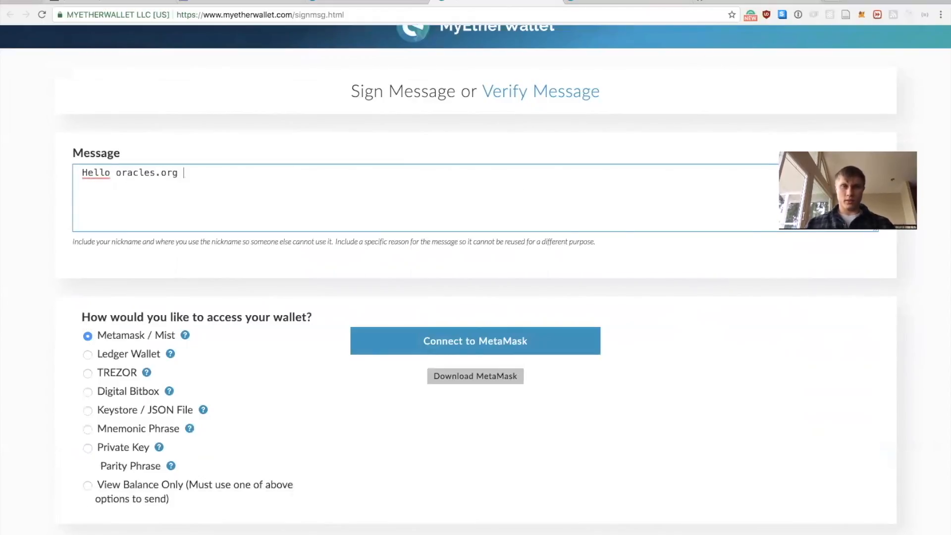
pyautogui.write('again!')
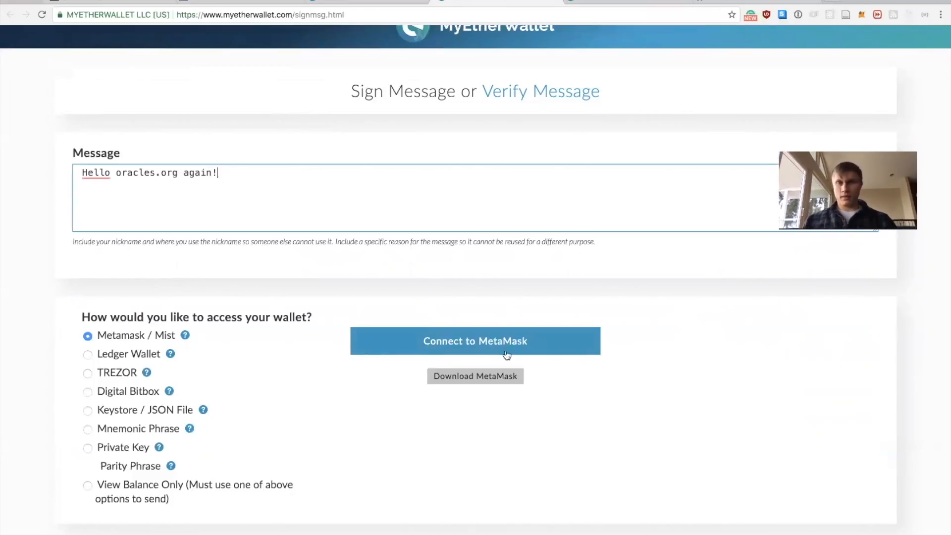
pyautogui.click(475, 340)
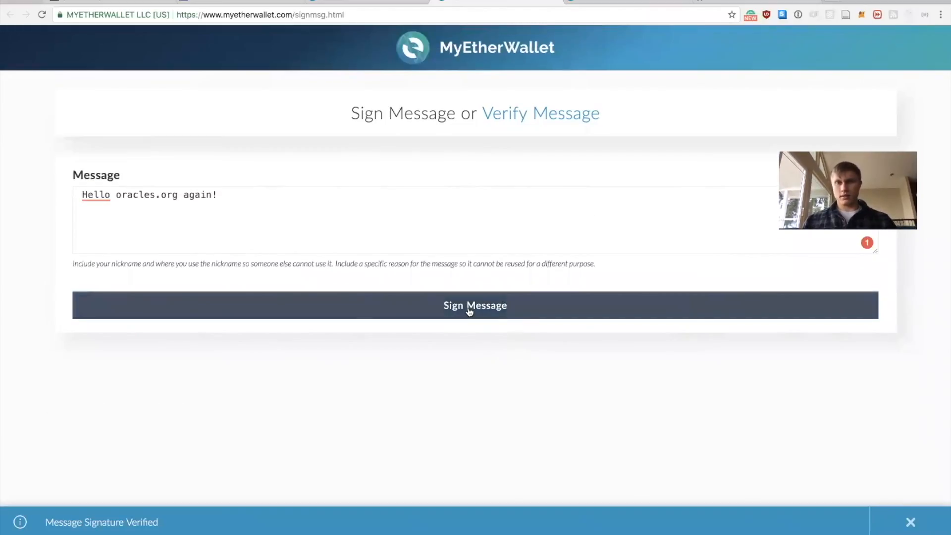
# - Sign 'Hello oracles.org again!' via MetaMask and approve it, producing address, message and sig
pyautogui.click(475, 305)
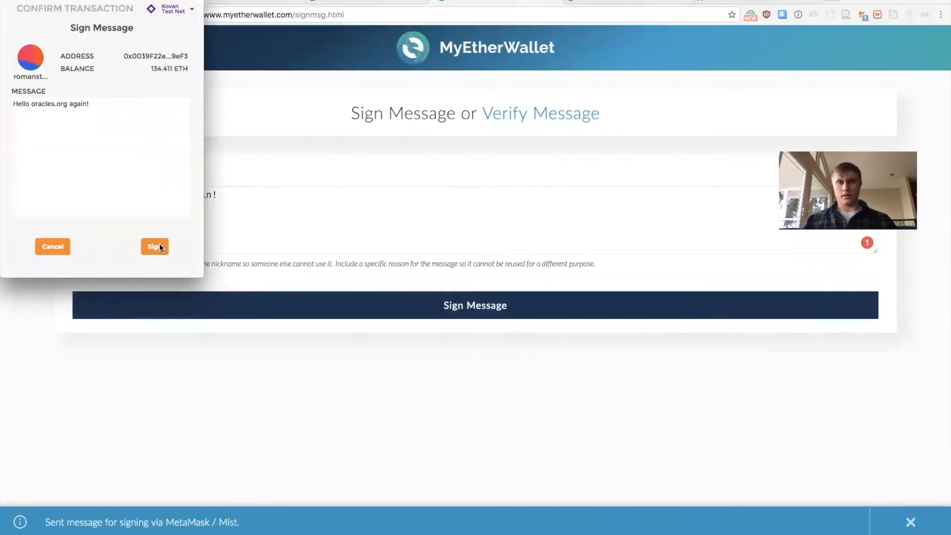
pyautogui.click(154, 247)
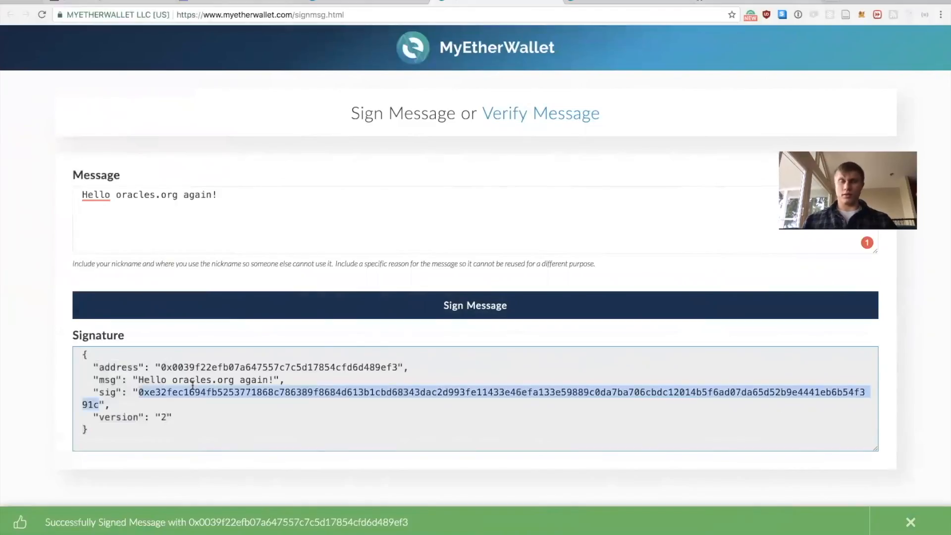
pyautogui.moveTo(697, 85)
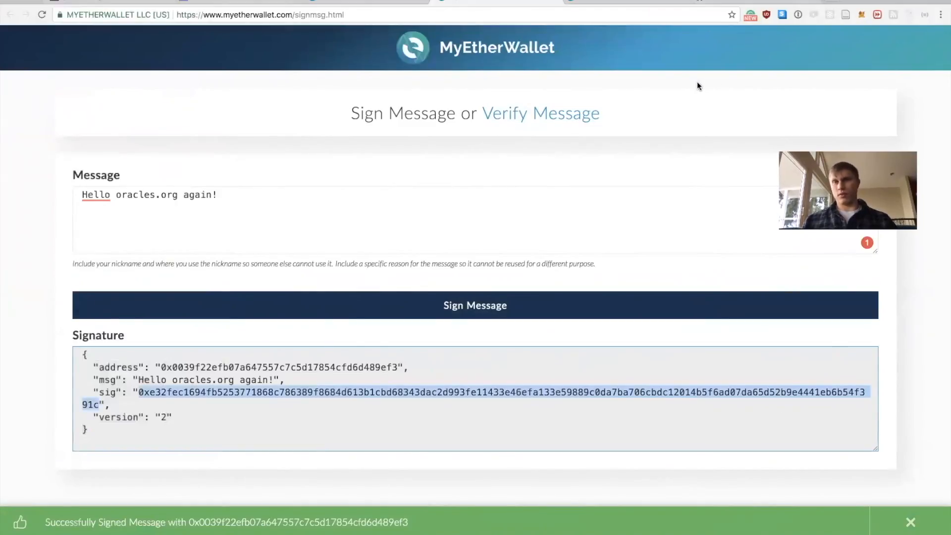